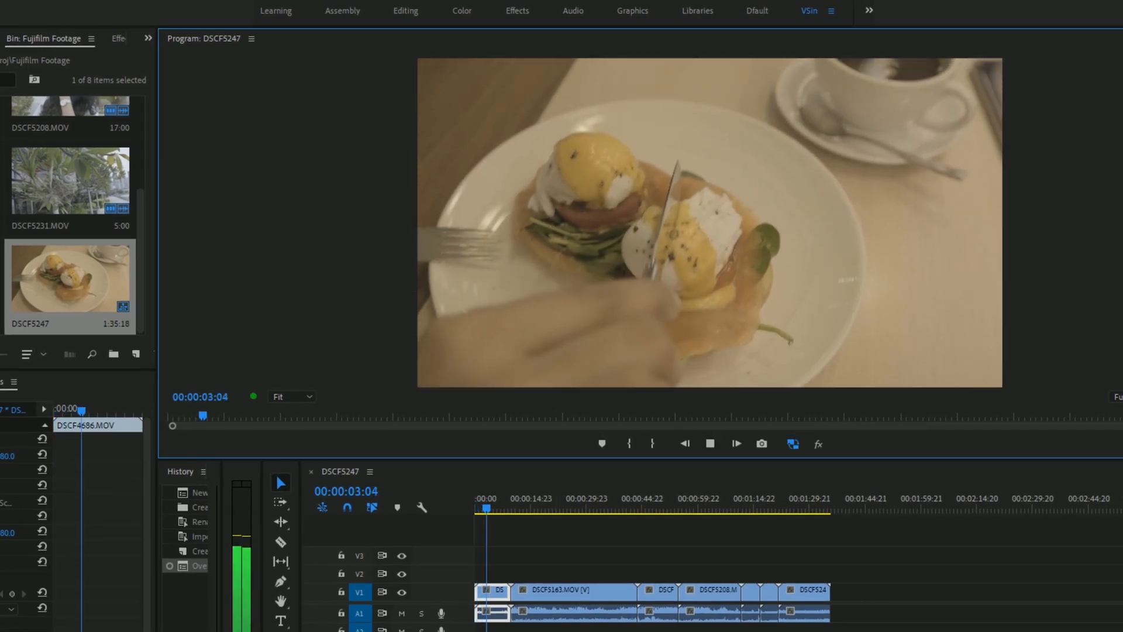
Play the Fujifilm sequence and jump between the Merlion clip and other points.
key("Space")
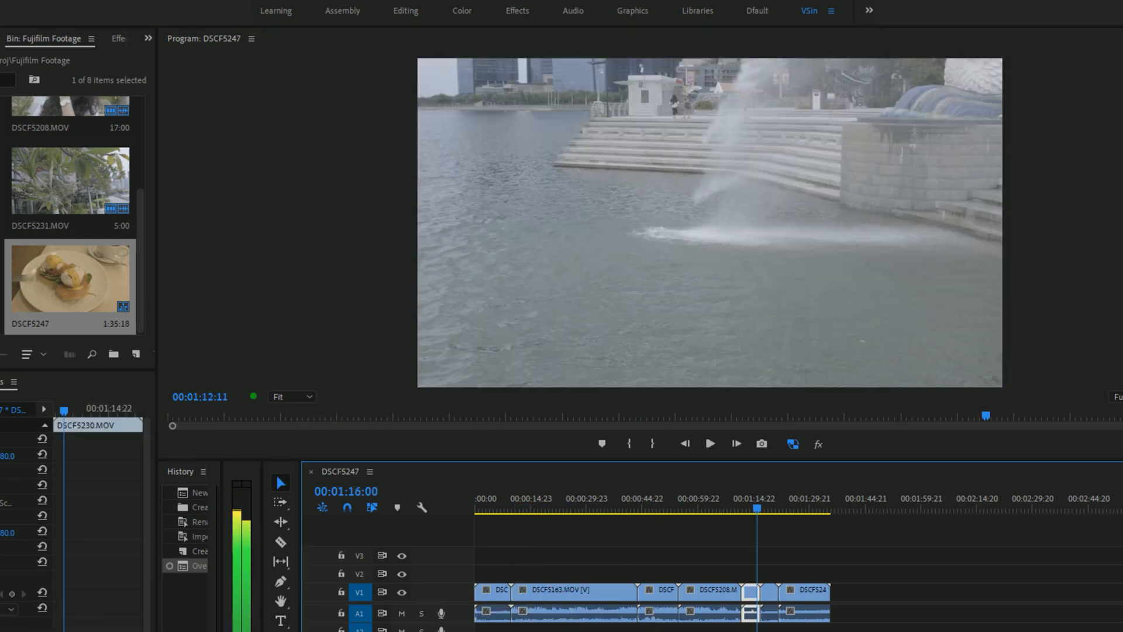
left_click(712, 507)
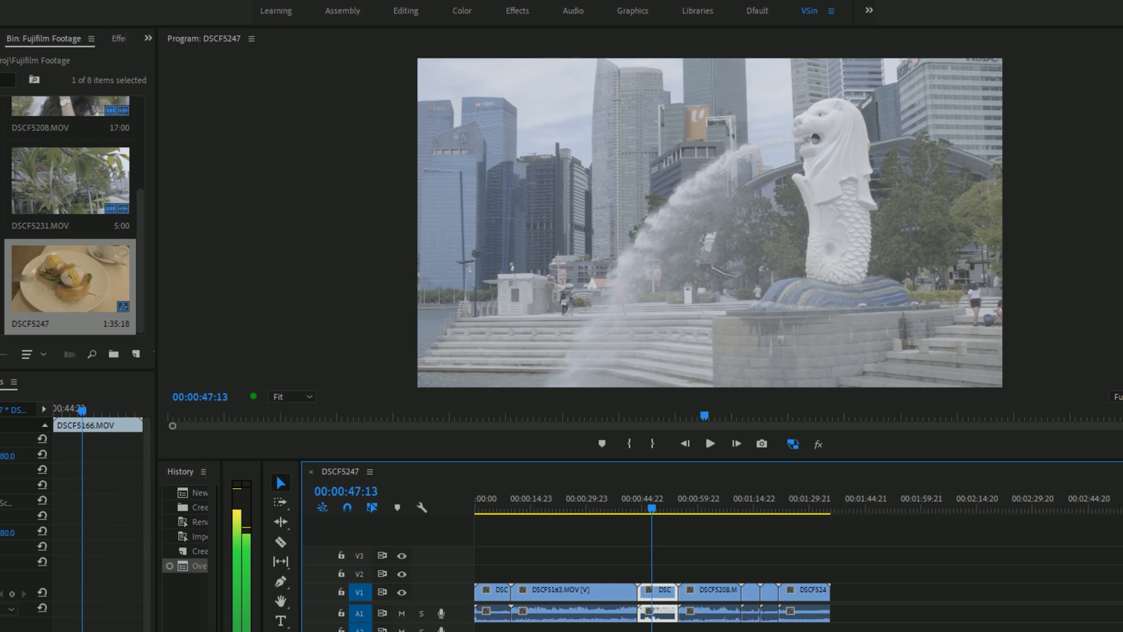
left_click(586, 509)
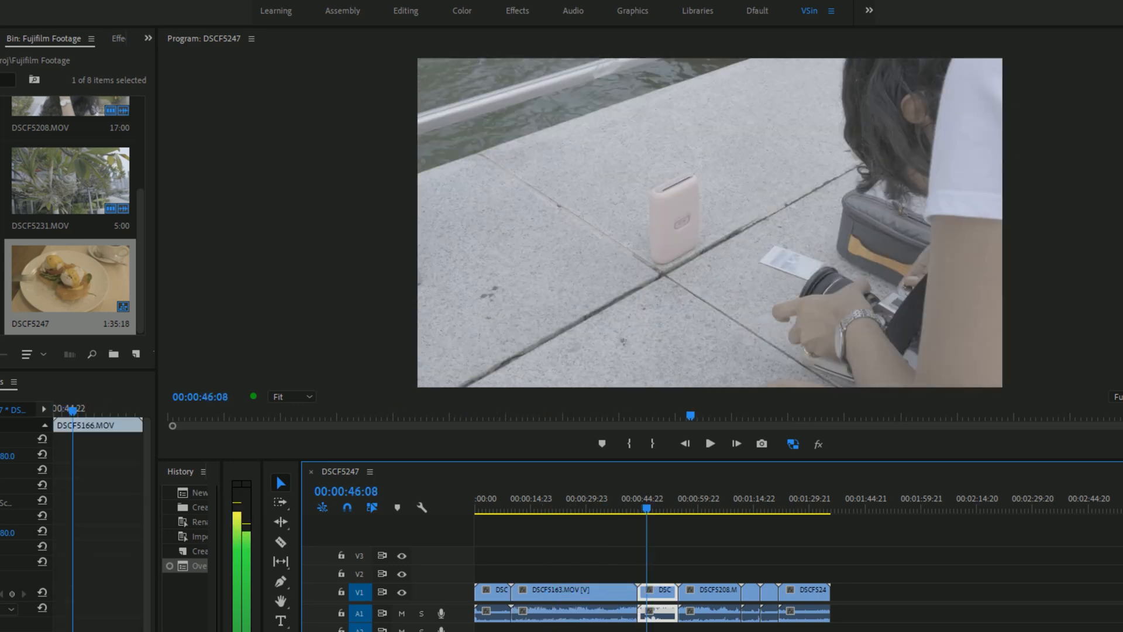
left_click(708, 444)
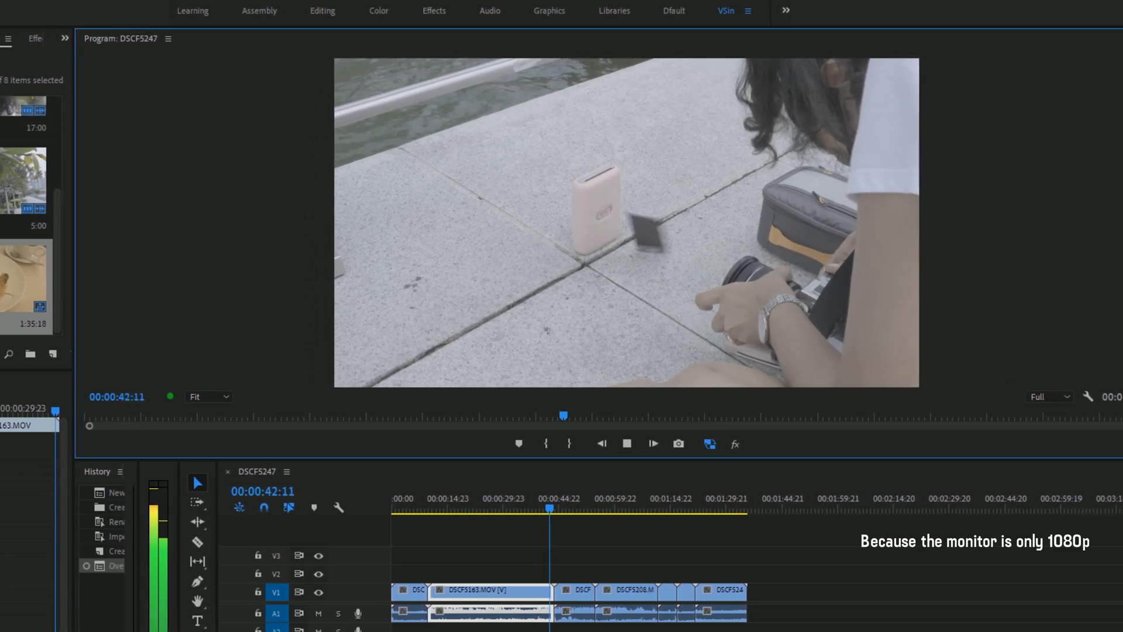
Set playback resolution to 1/4 and replay the sequence from its start under the adjustment layer.
left_click(995, 396)
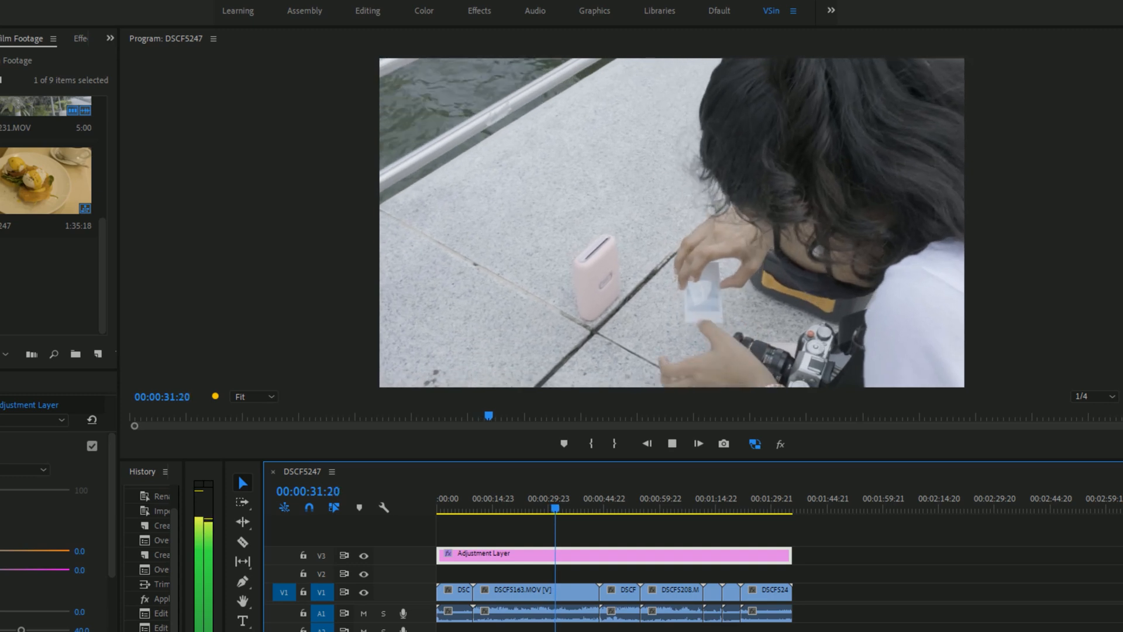
left_click(784, 508)
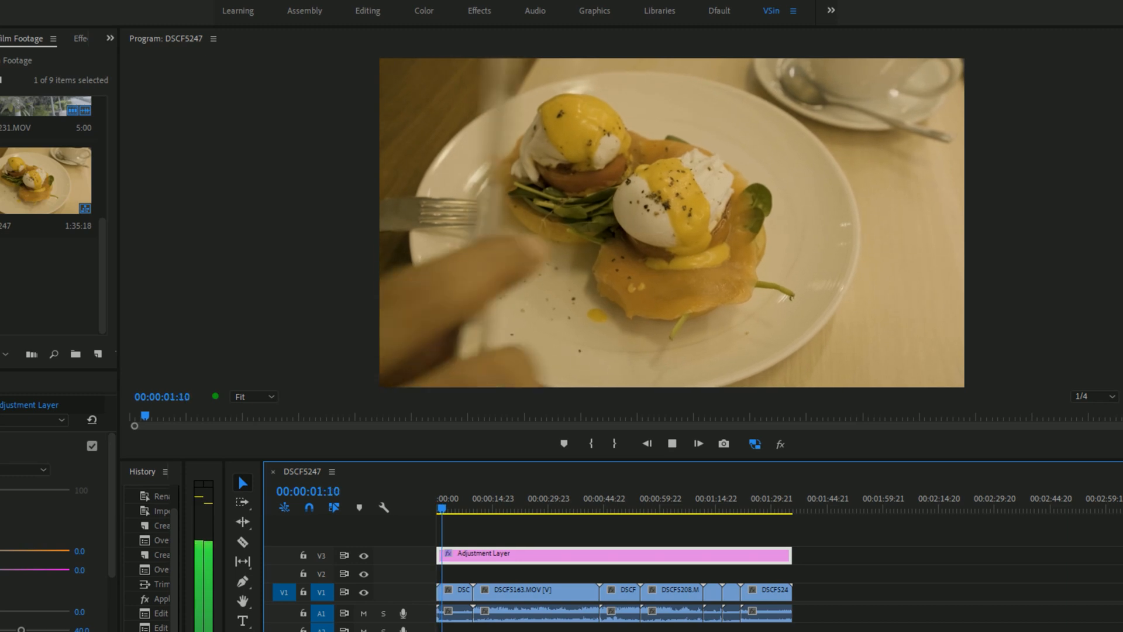
Review the H.264 export preset, cancel, and switch to the ES_Lagom - Ooyy sequence.
left_click(755, 143)
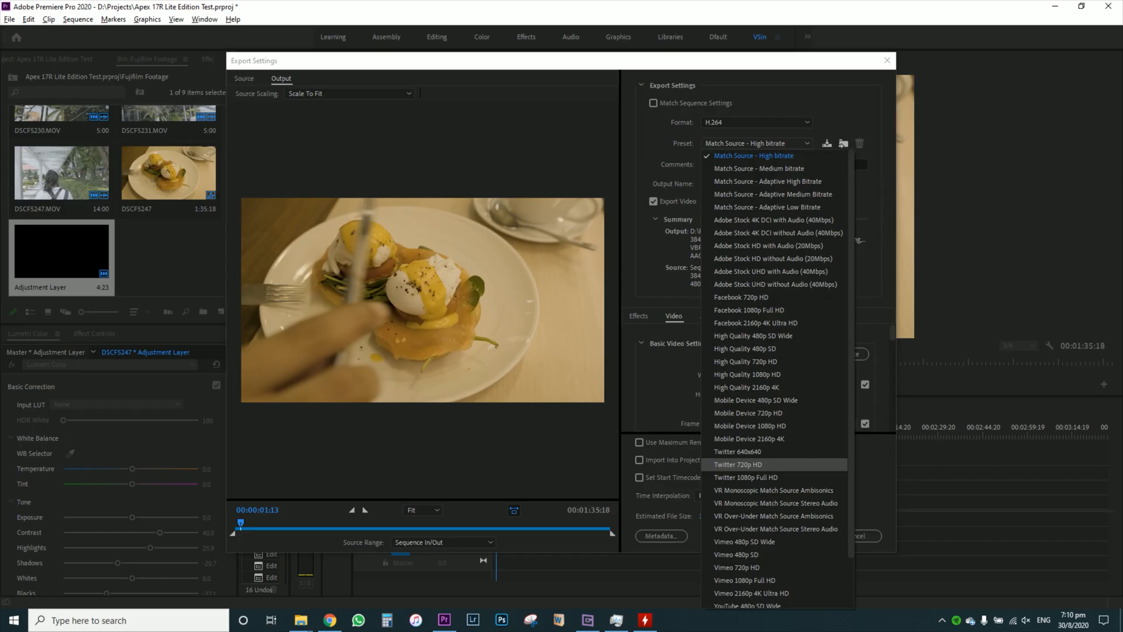
left_click(752, 156)
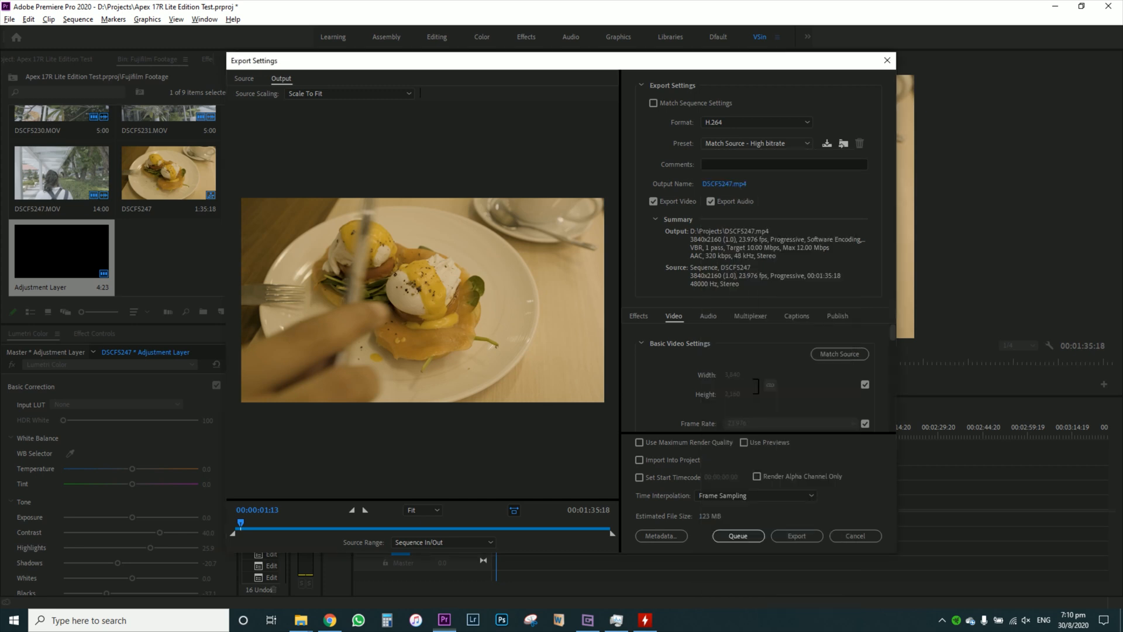
left_click(797, 535)
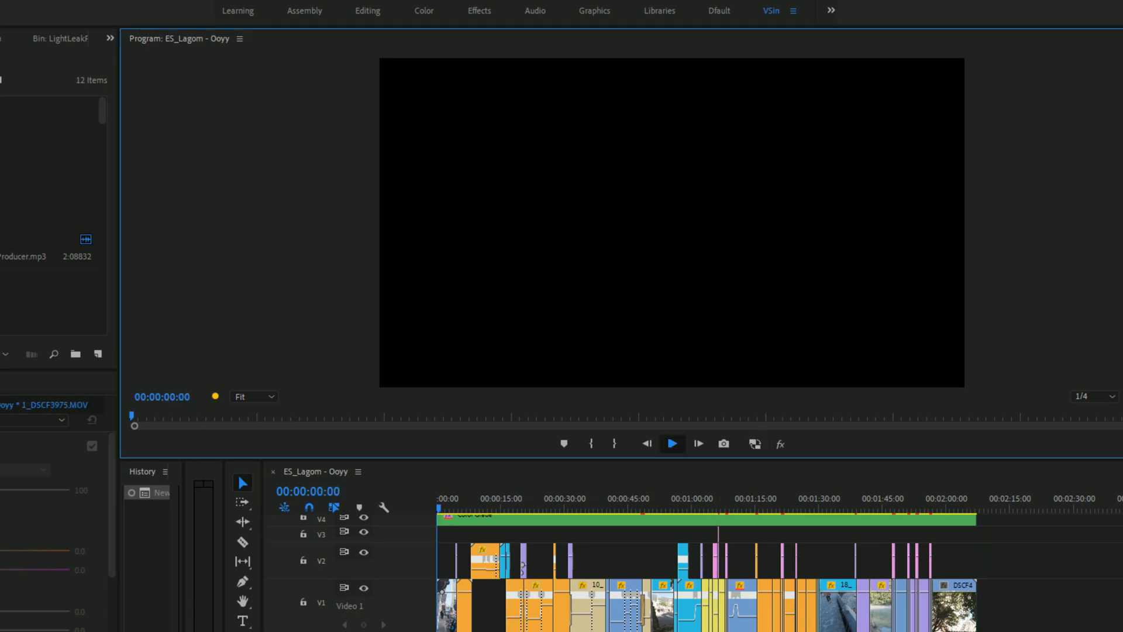
Play the DSCF5247 sequence with the four DJI Mavic 2 Pro clips appended after the Fujifilm footage.
left_click(671, 443)
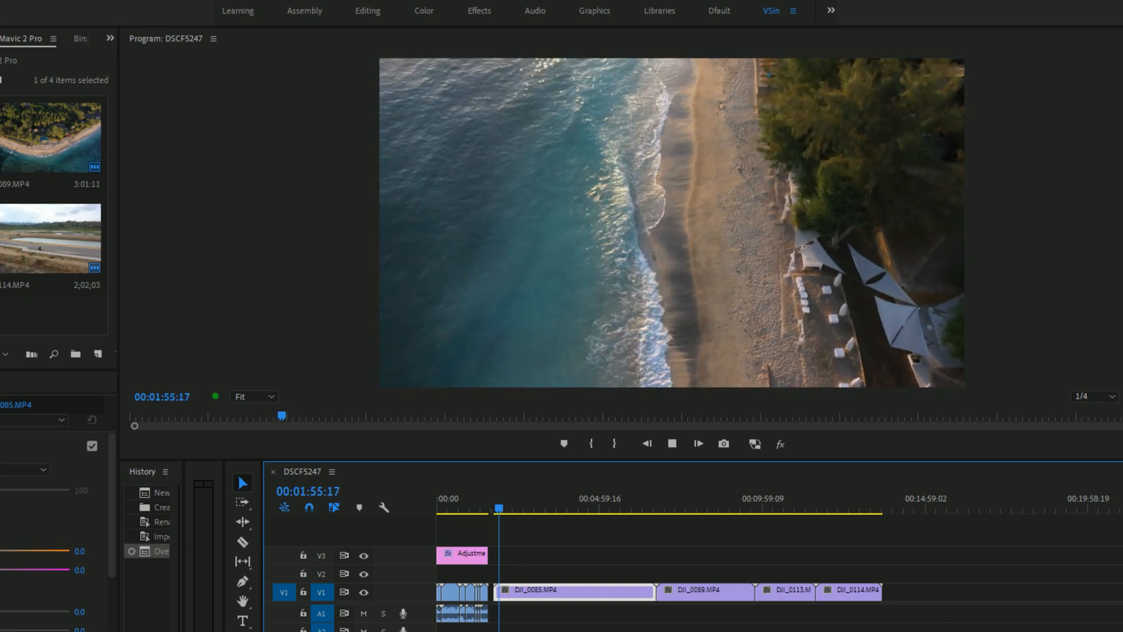
Set playback resolution to Full for the drone clips.
left_click(672, 443)
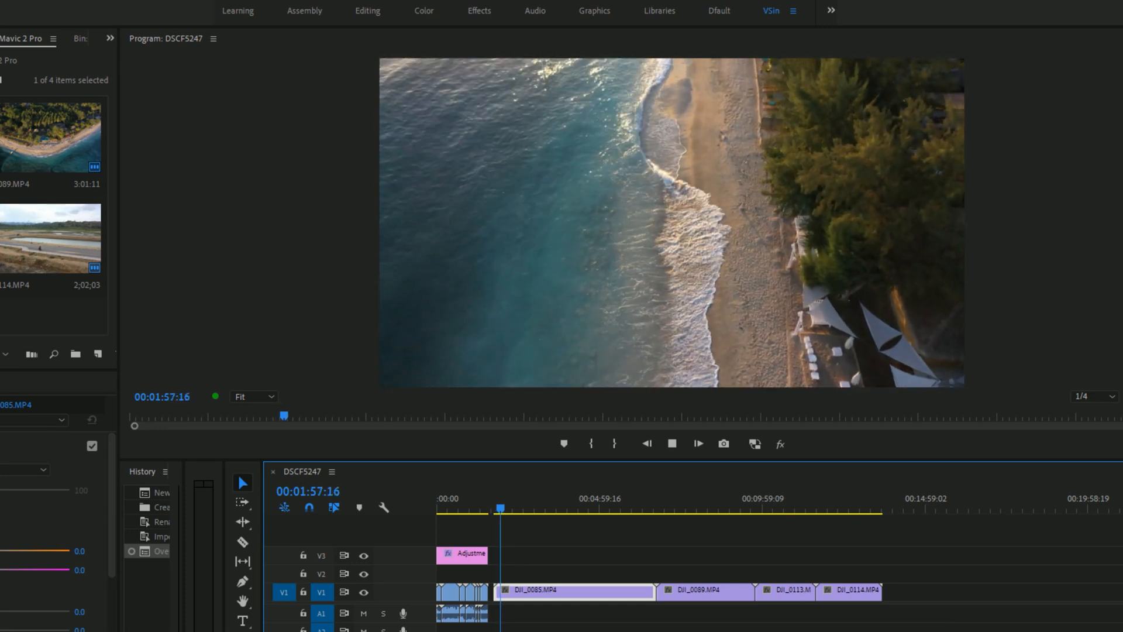
left_click(1089, 397)
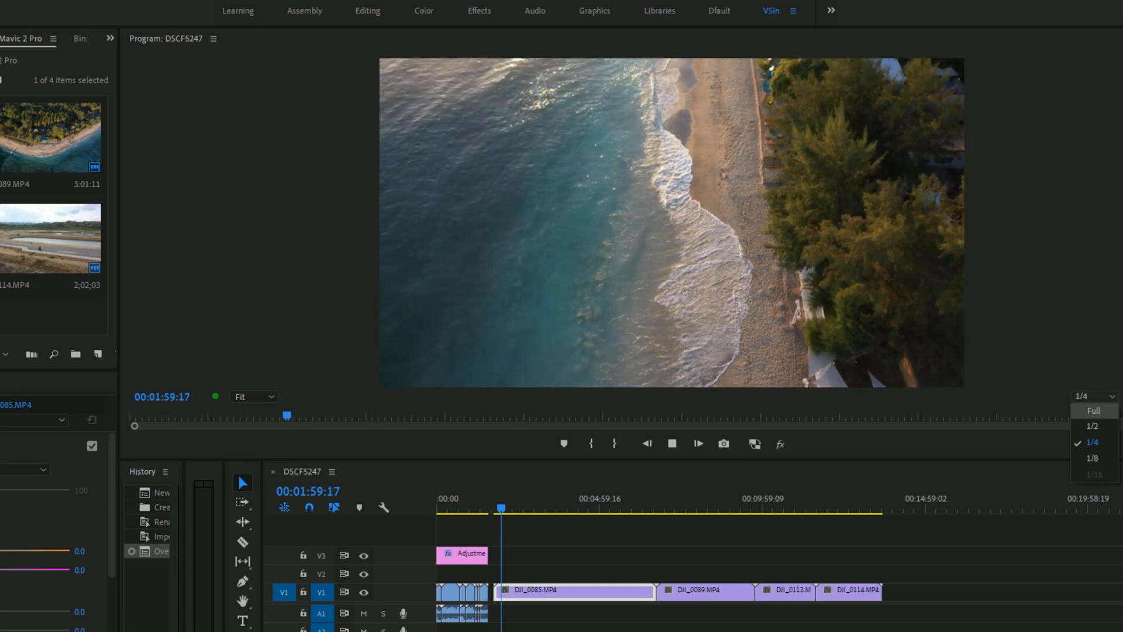
left_click(1093, 411)
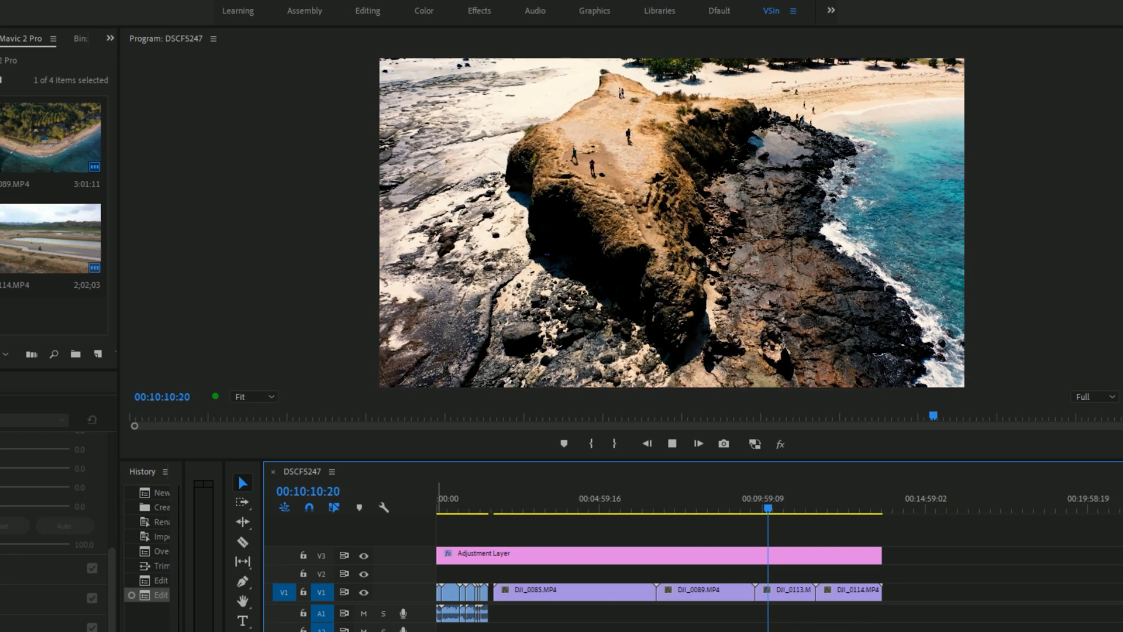
Jump to the last drone clip and play it under the extended adjustment layer.
left_click(363, 555)
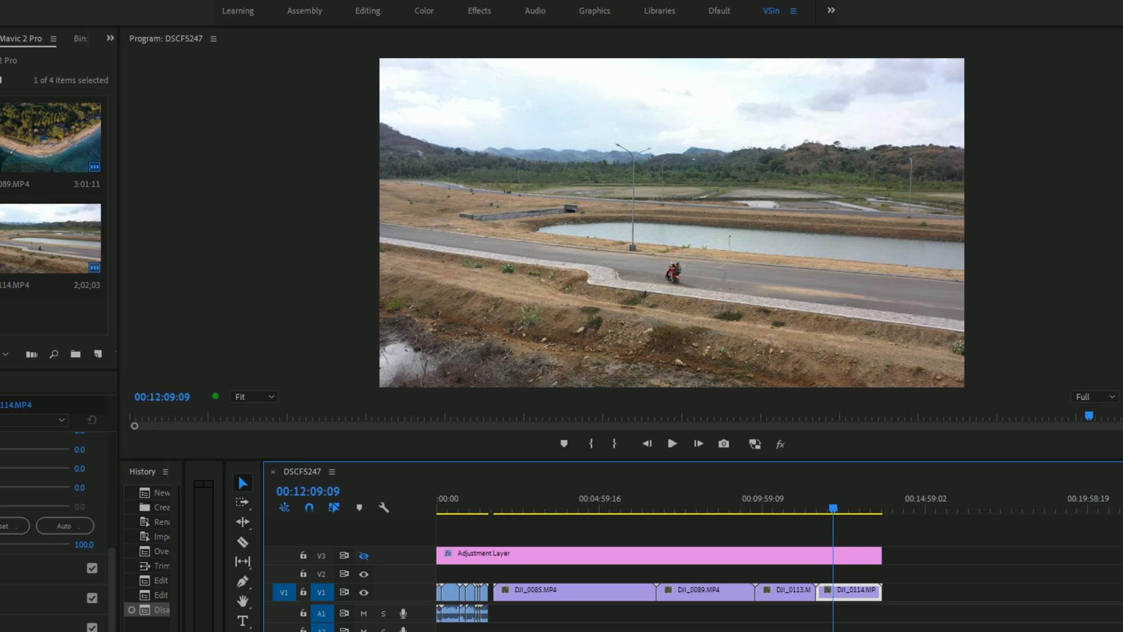
left_click(670, 443)
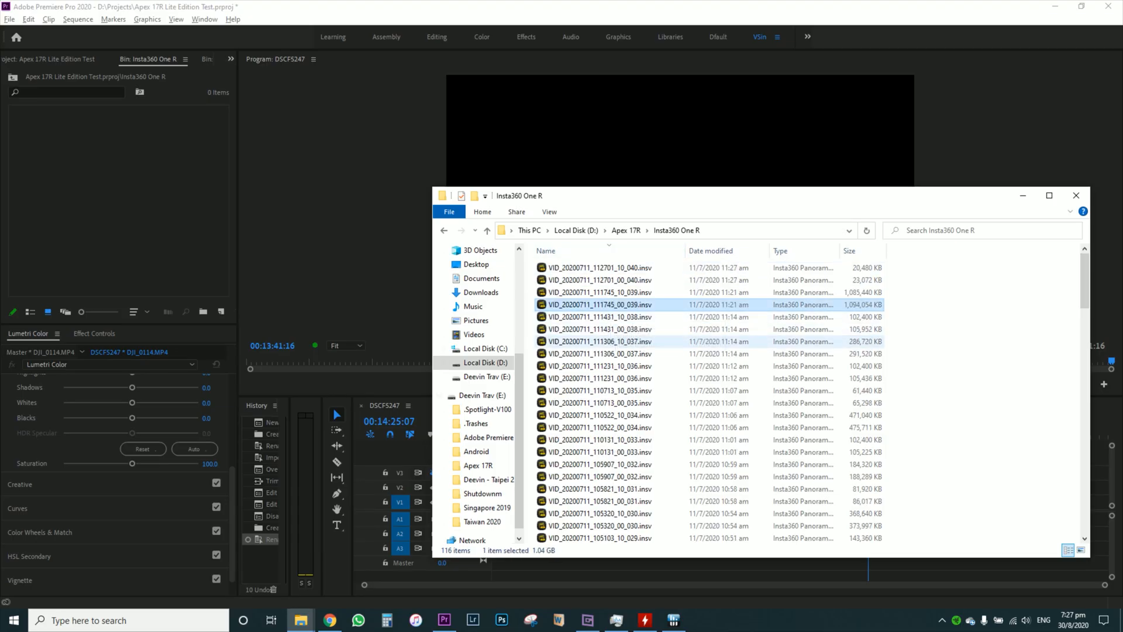
Import the 1,094,054 KB Insta360 .insv recording into the project bin.
left_click(598, 353)
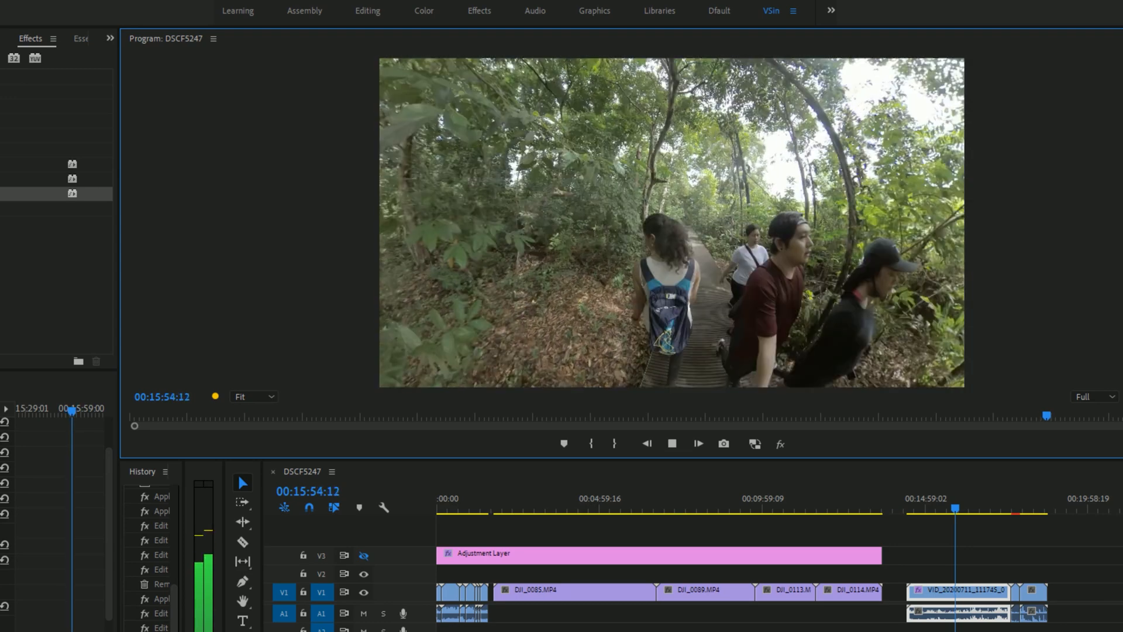
Play the VID_20200711 clip at full resolution and check the dropped-frames warning.
left_click(697, 443)
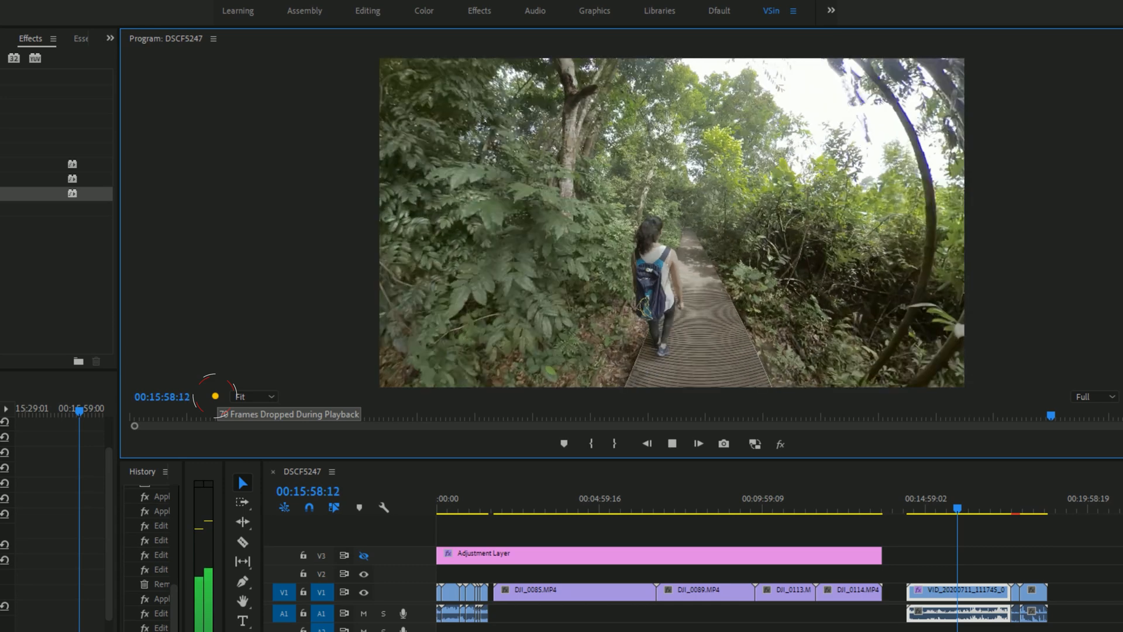
left_click(671, 444)
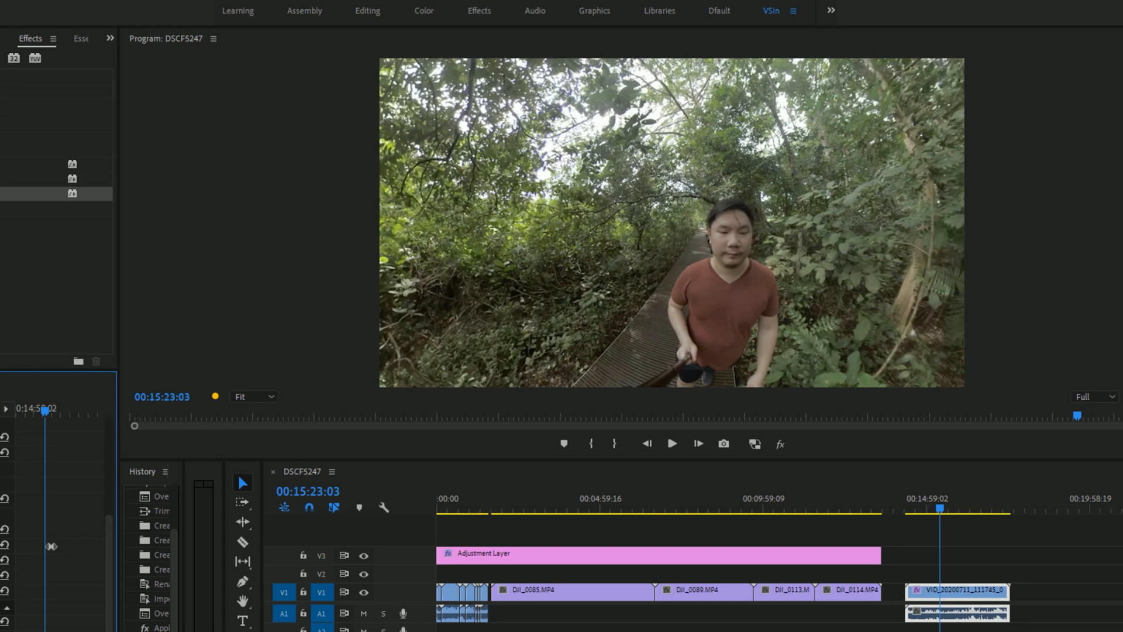
Enable proxies, drop playback resolution to 1/8 and play through the Insta360 clip.
left_click(670, 442)
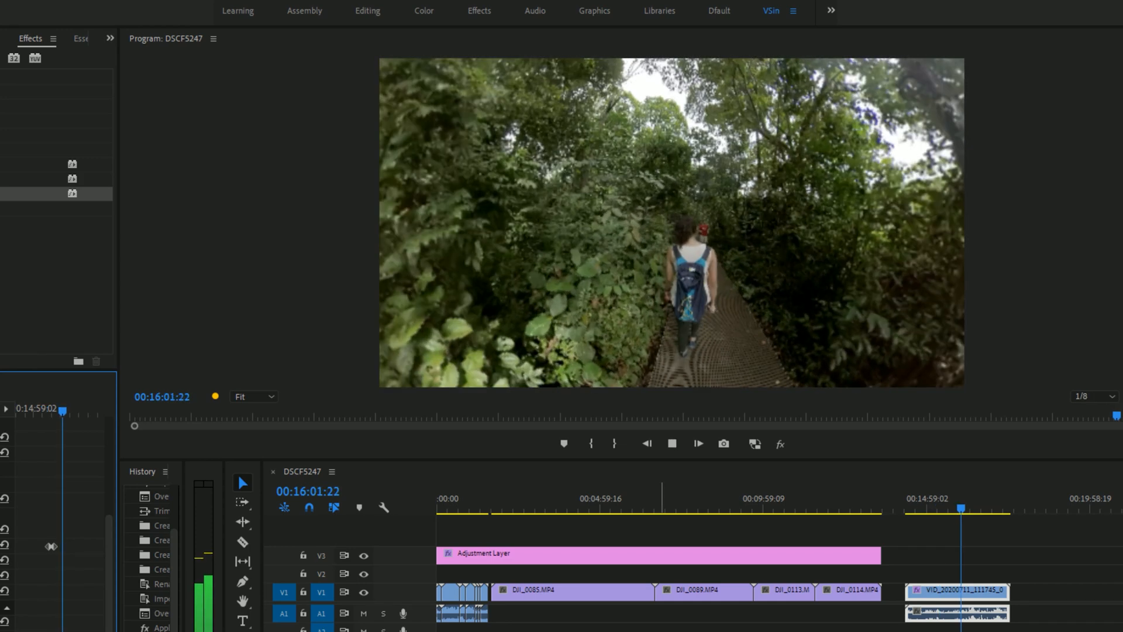
left_click(672, 444)
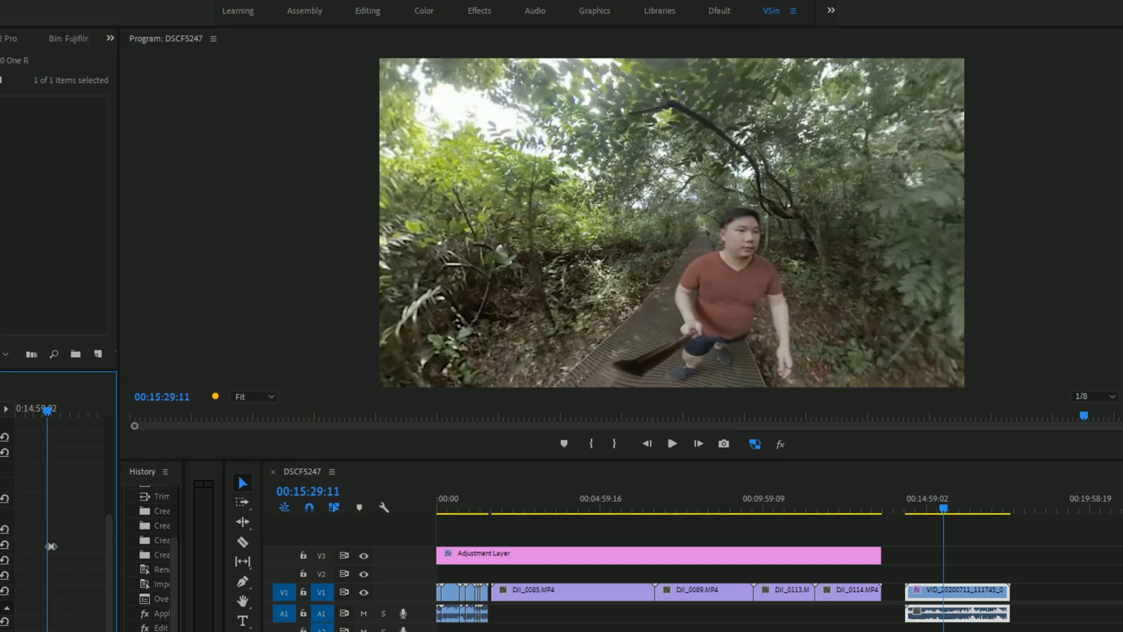
key("alt+tab")
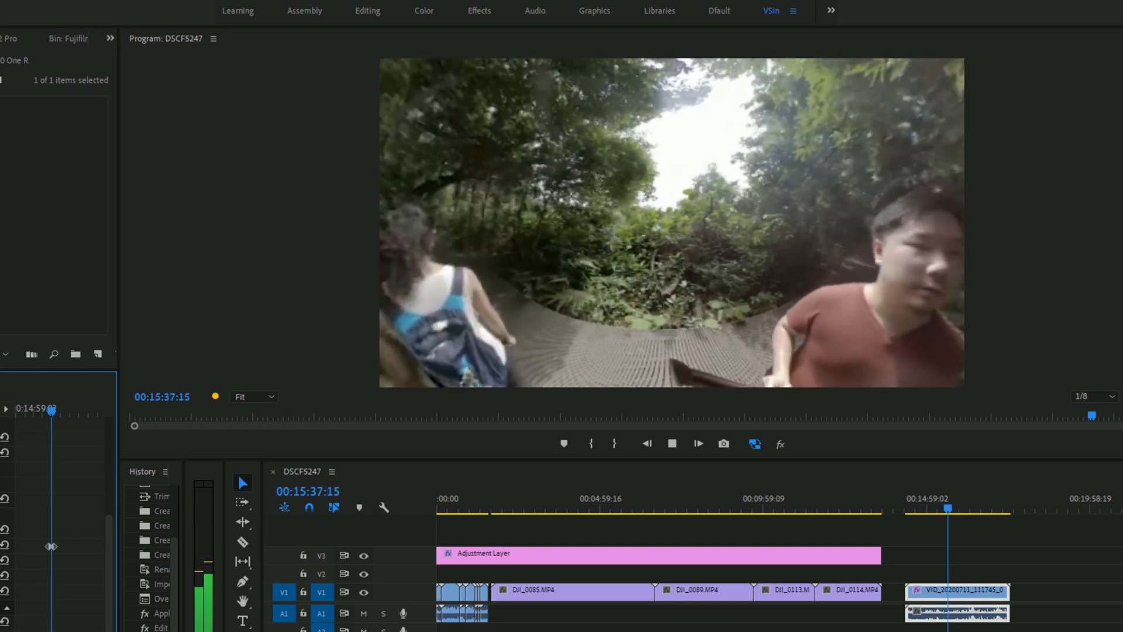
left_click(698, 443)
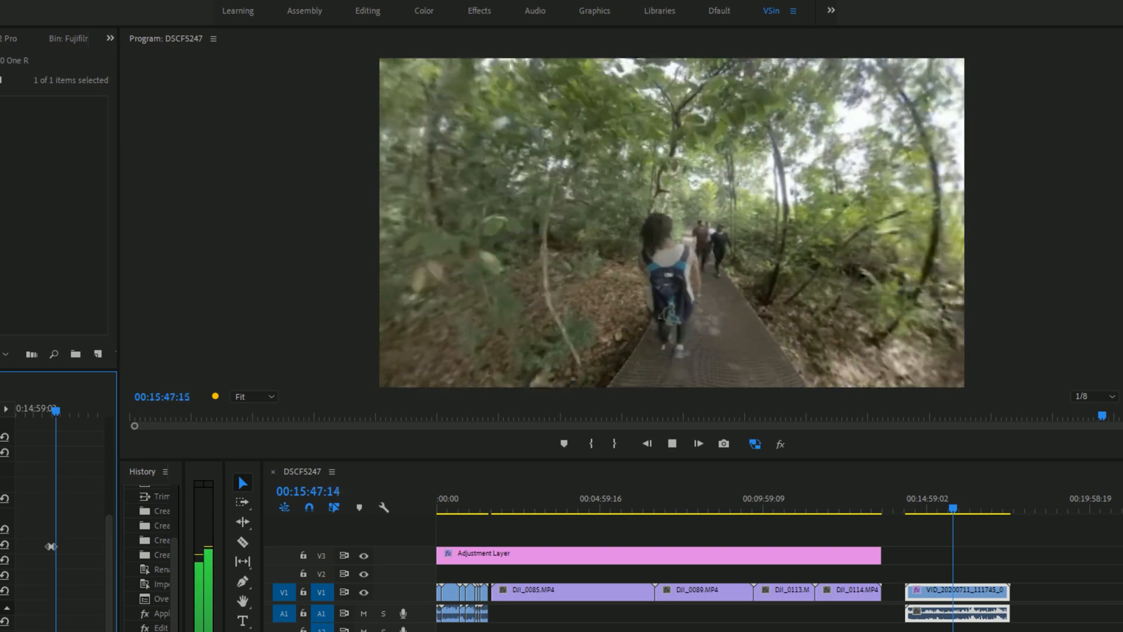
left_click(697, 443)
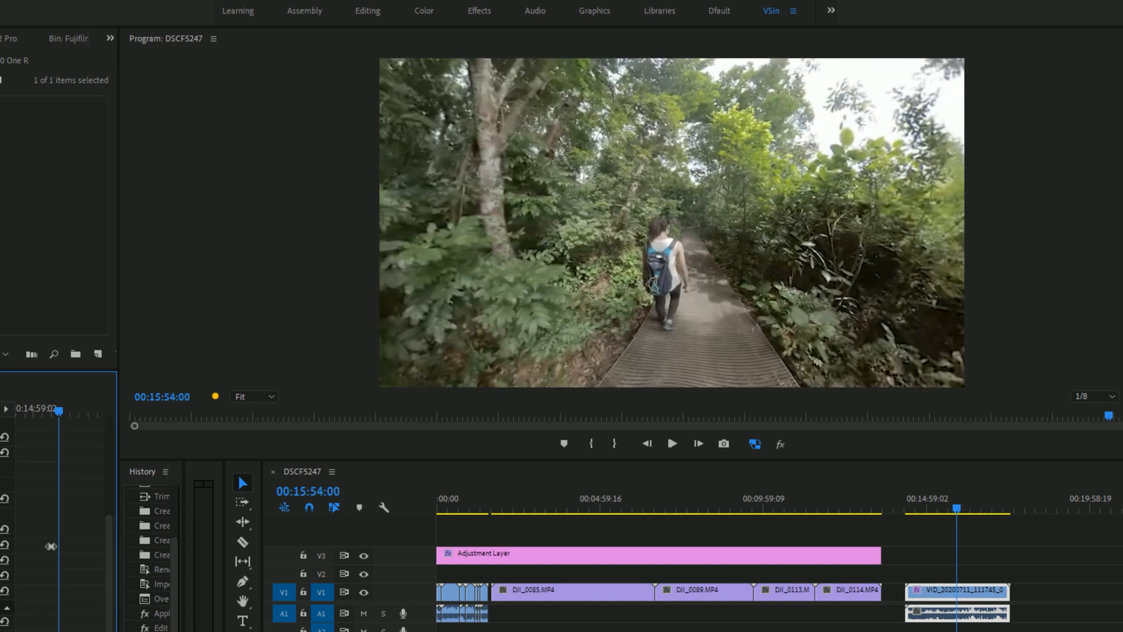
Raise playback resolution to 1/4 and replay the clip from its beginning.
left_click(1089, 396)
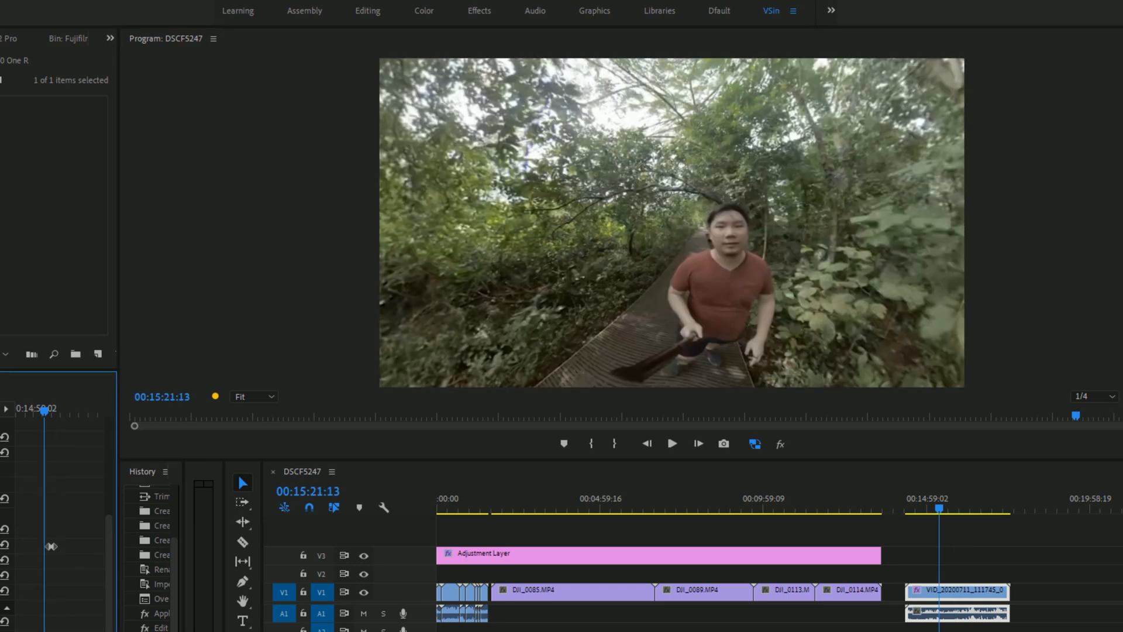
left_click(670, 442)
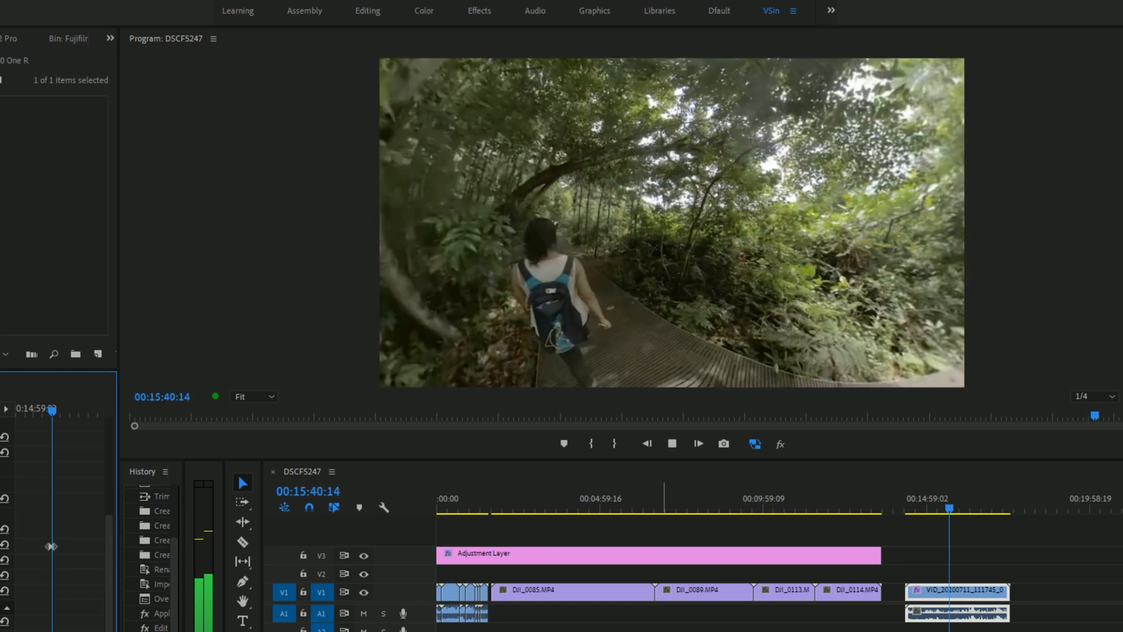
left_click(697, 443)
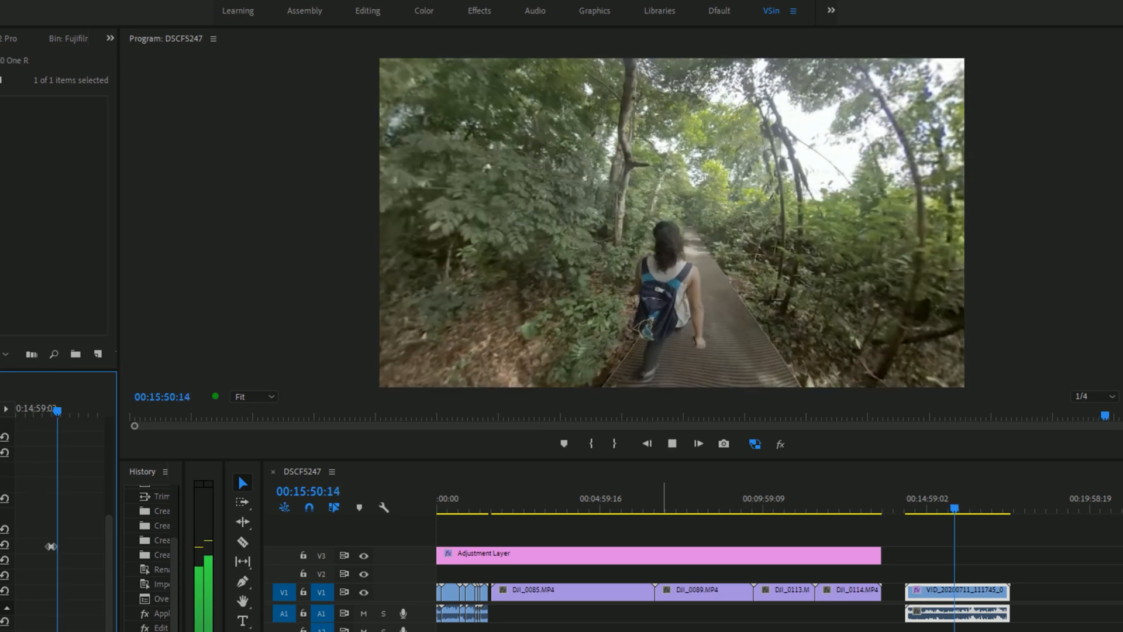
left_click(697, 443)
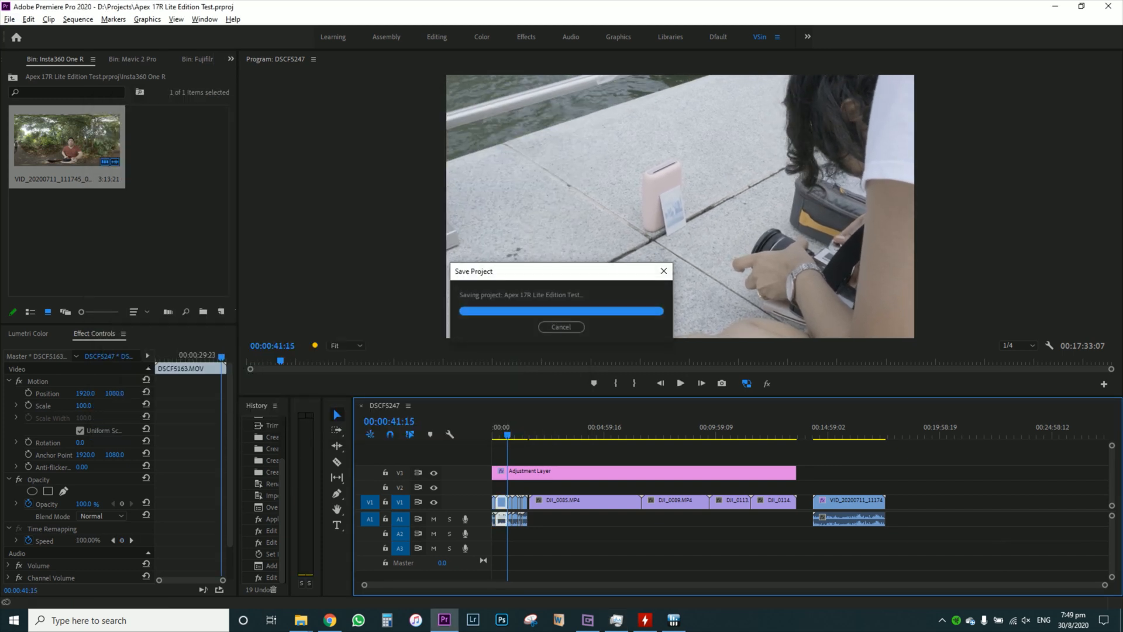
Save the Apex 17R Lite Edition Test project with the playhead at the sequence start.
left_click(9, 20)
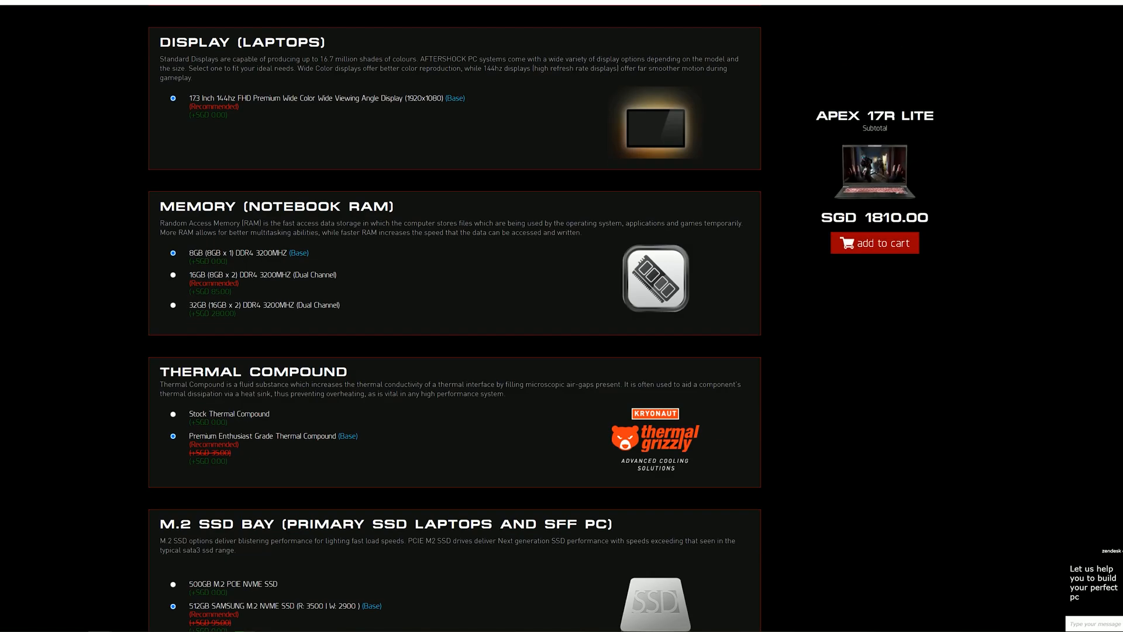
Choose the 32GB (16GB x 2) DDR4 3200MHz memory, raising the subtotal to SGD 2090.00.
left_click(171, 305)
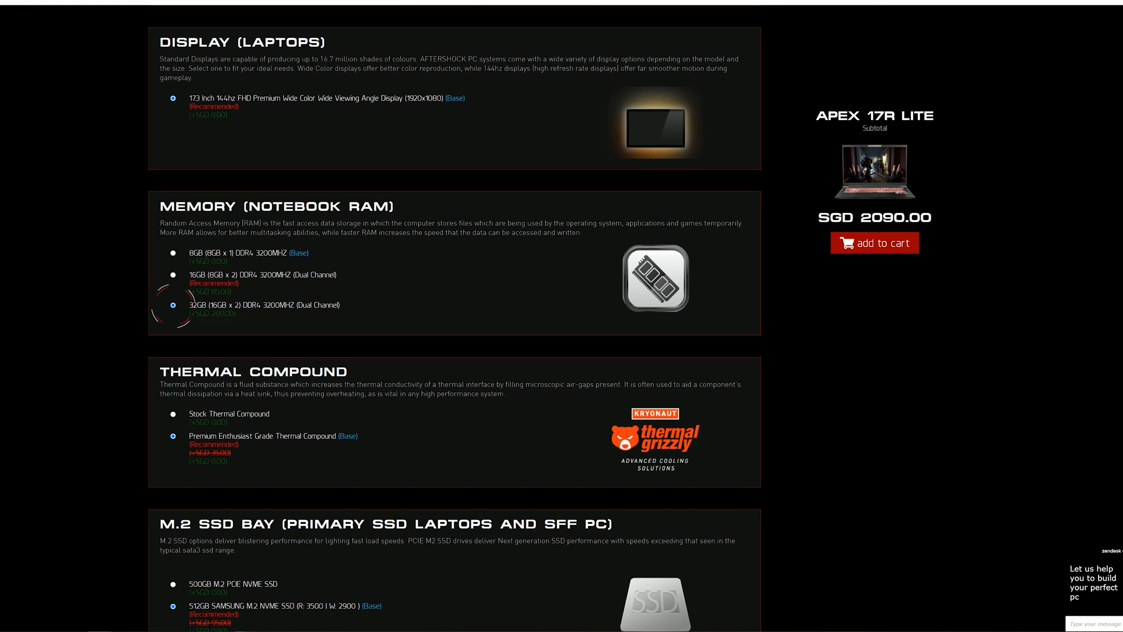